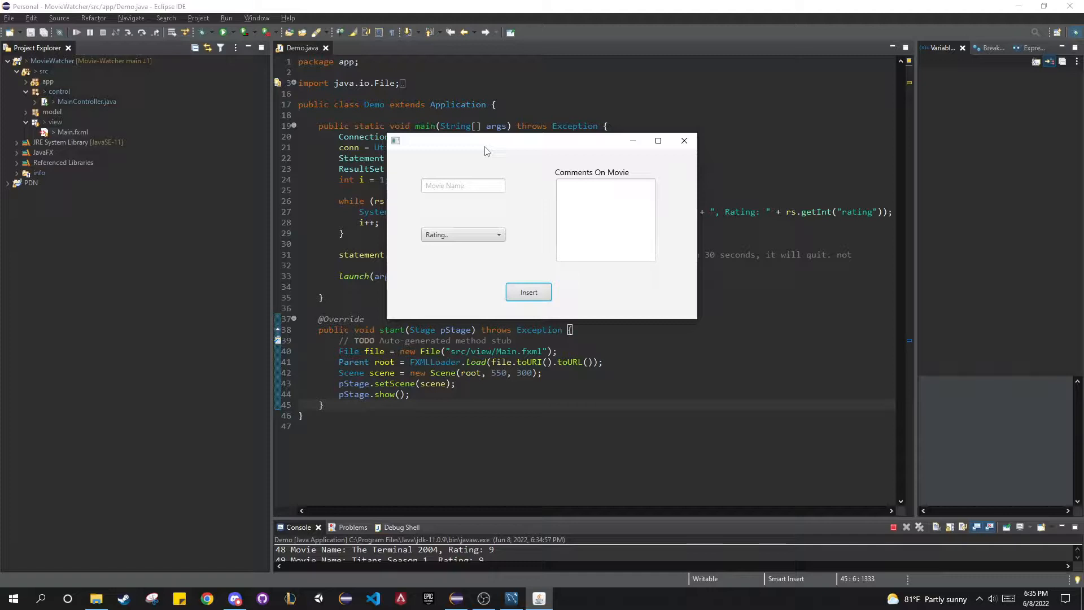
pyautogui.moveTo(469, 241)
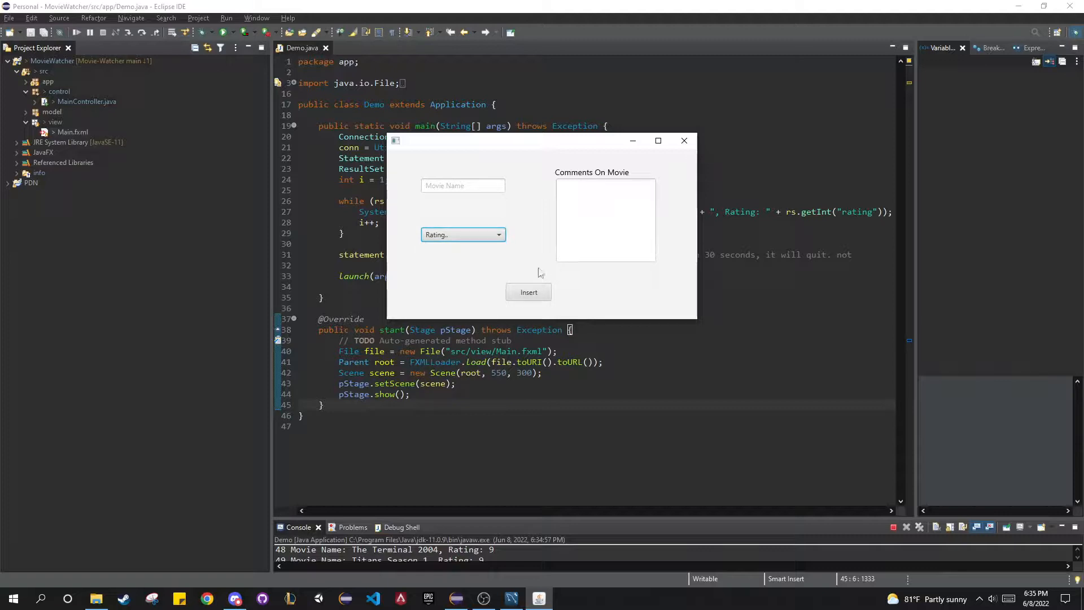
pyautogui.moveTo(487, 286)
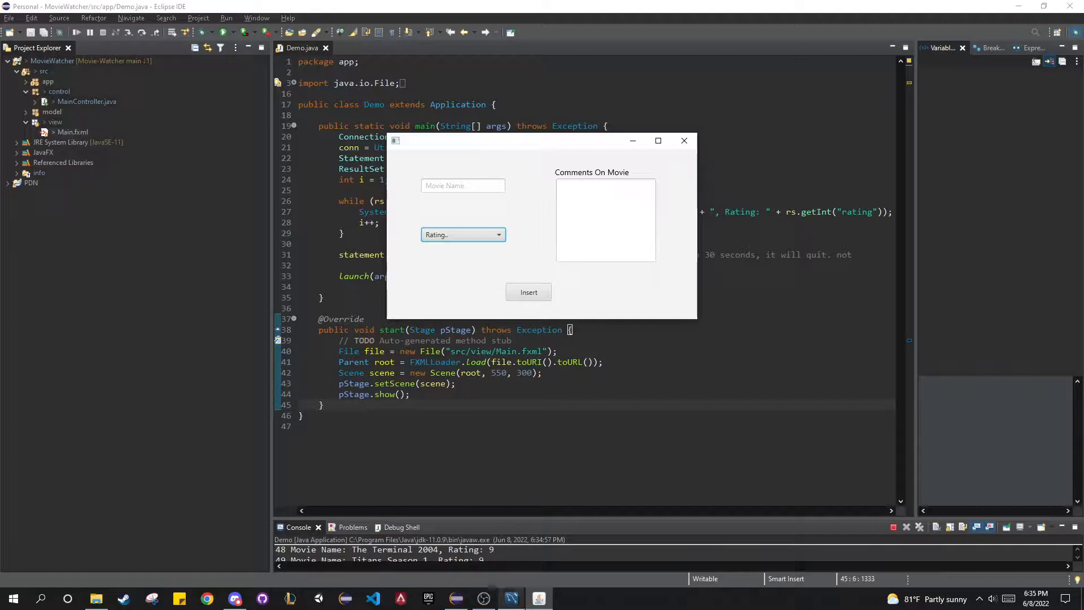
# Enter movie name 'Demo', rating 10, and comment 'This was a really awesome movie'.
pyautogui.click(462, 185)
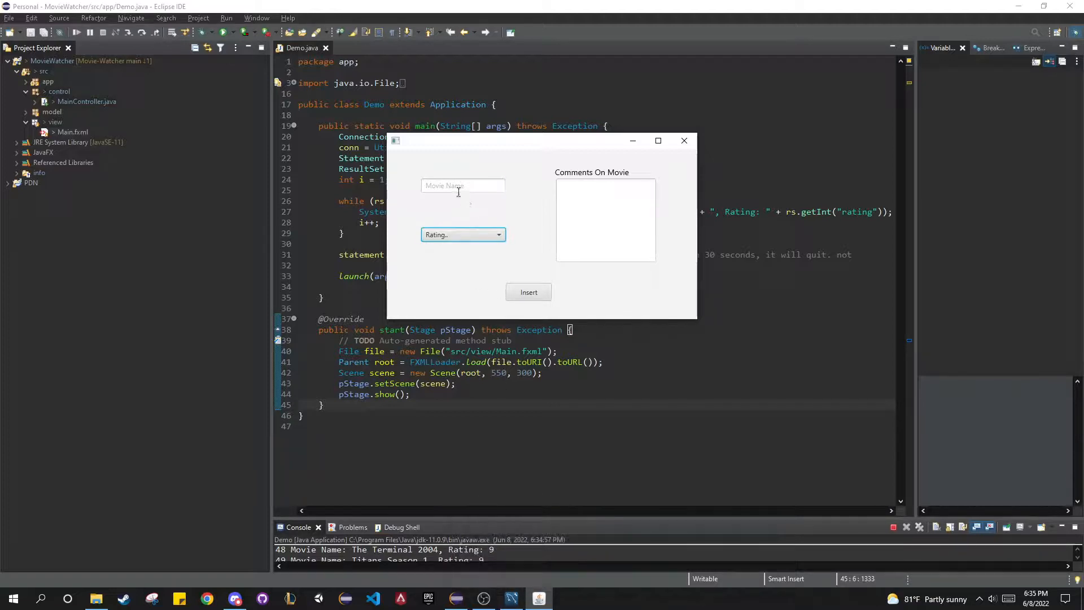
pyautogui.write('Demo')
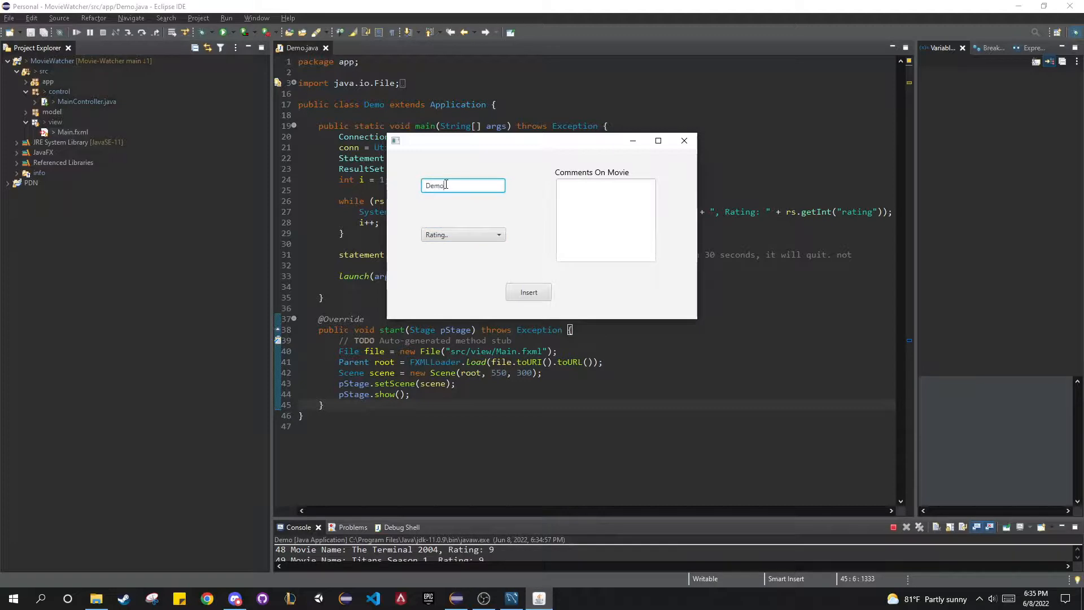
pyautogui.moveTo(443, 235)
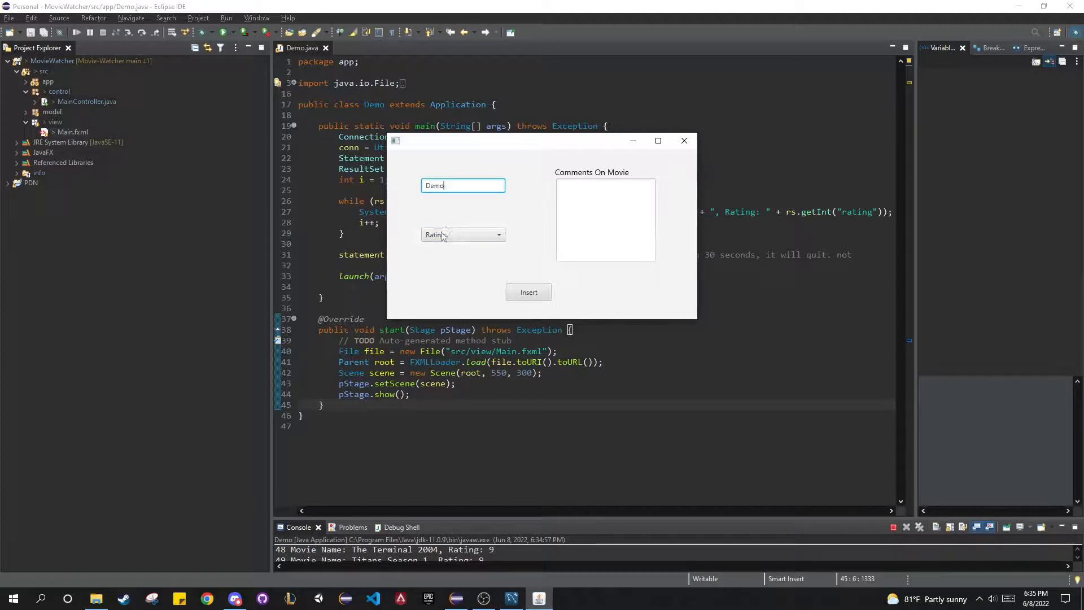
pyautogui.click(462, 235)
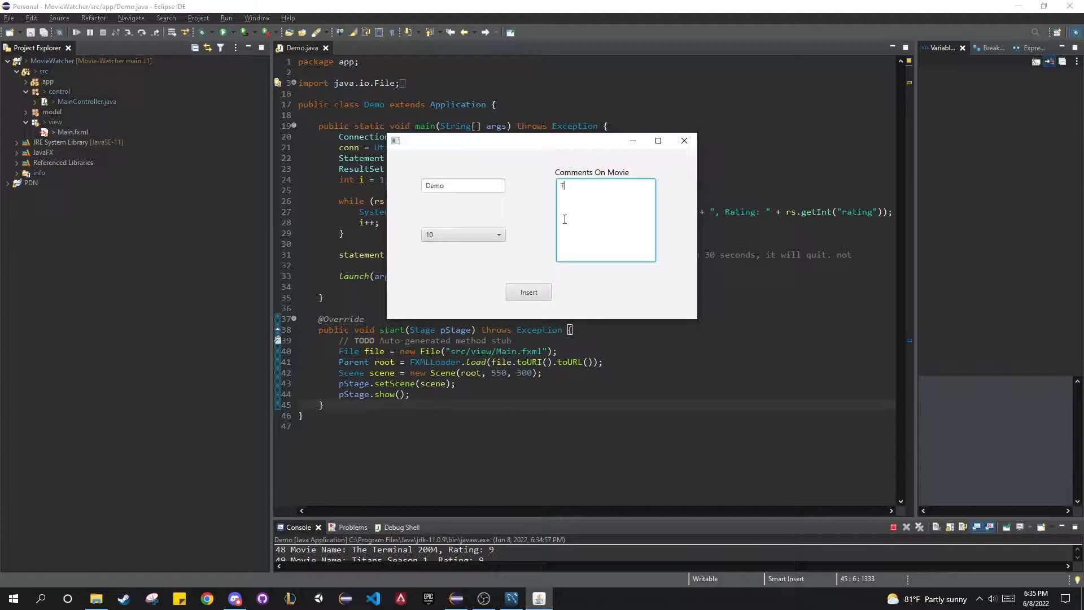
pyautogui.write('This was a really aweosme o')
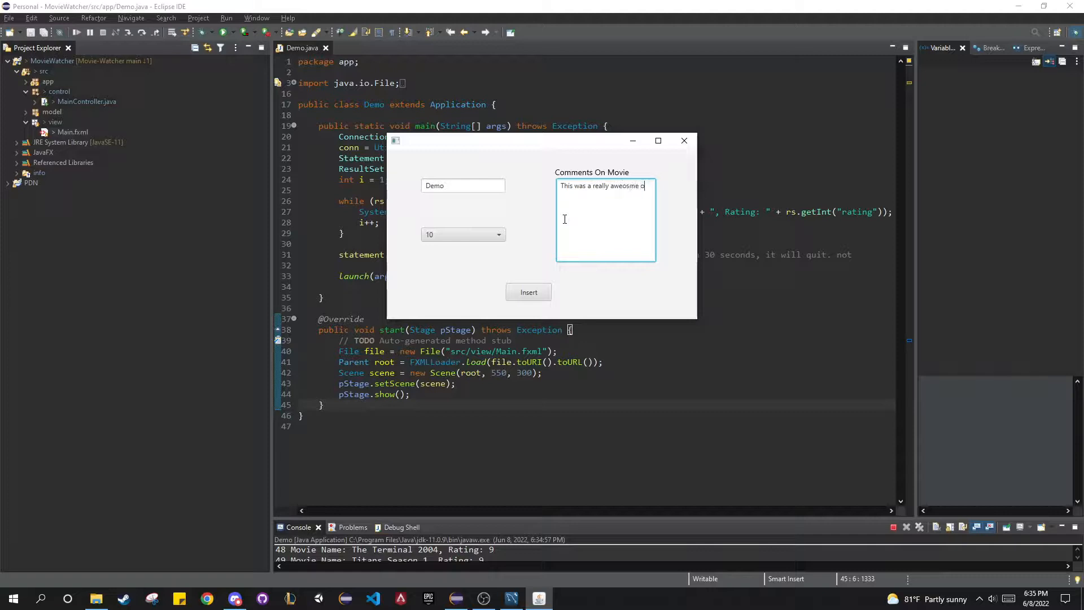
pyautogui.write('movie!')
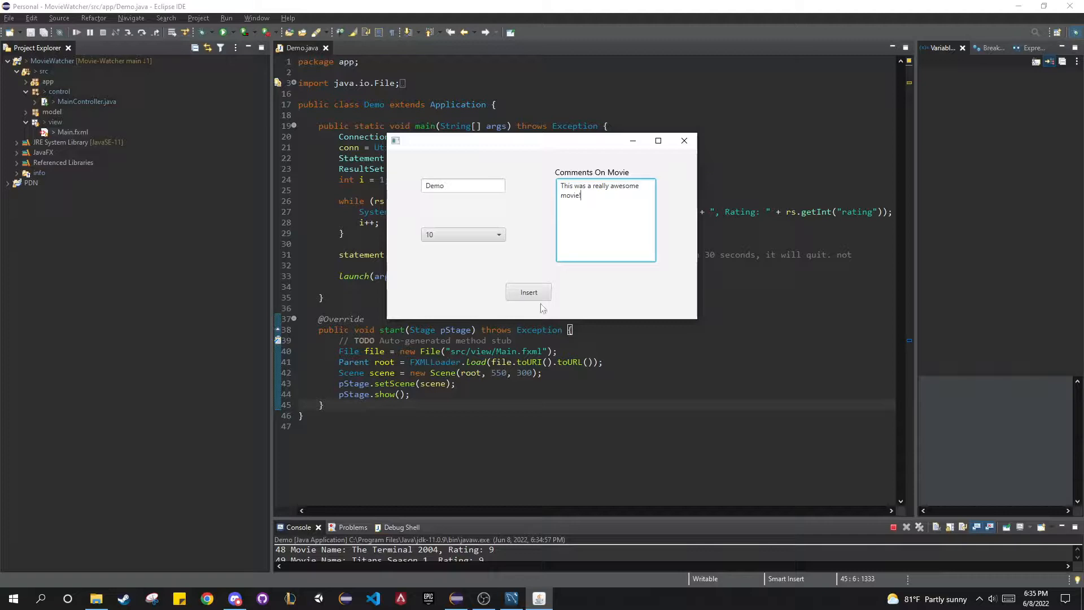
# Insert the Demo entry so the console shows 'Demo, Rating: 10', then close the form.
pyautogui.click(528, 292)
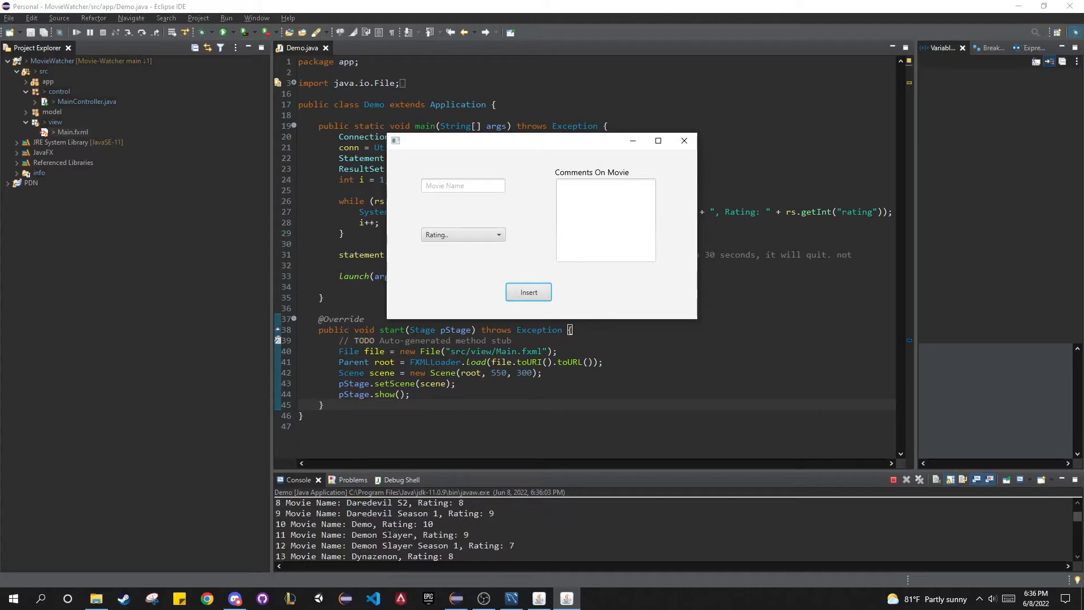
pyautogui.click(682, 141)
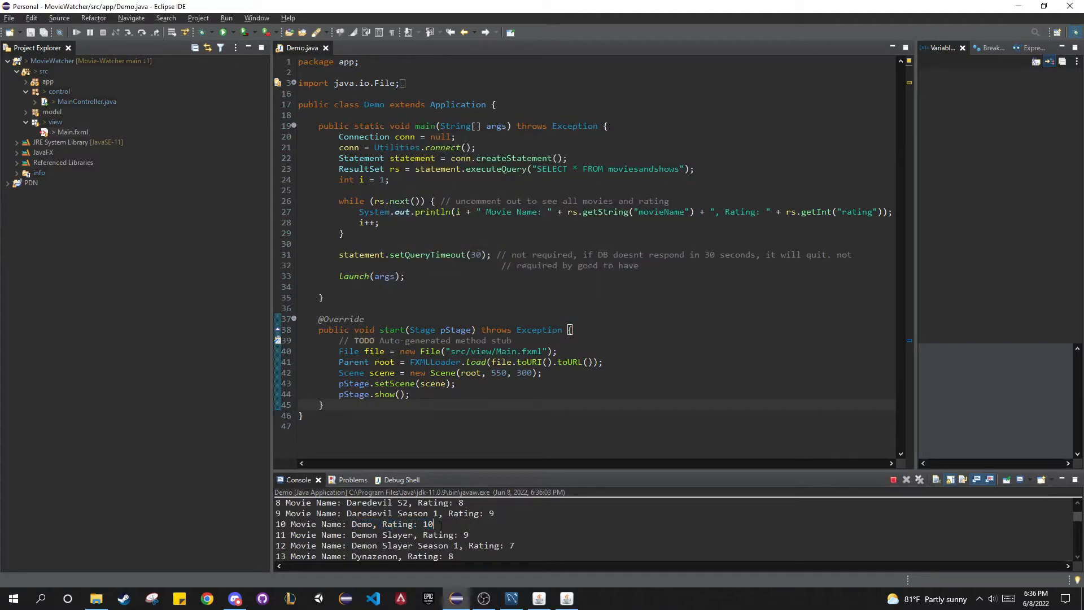